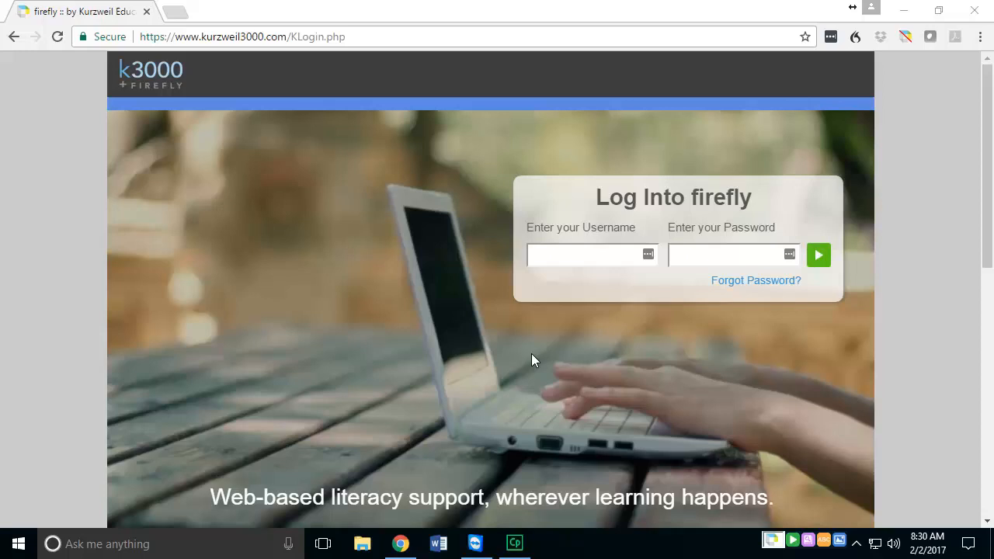
mouse_move(215, 79)
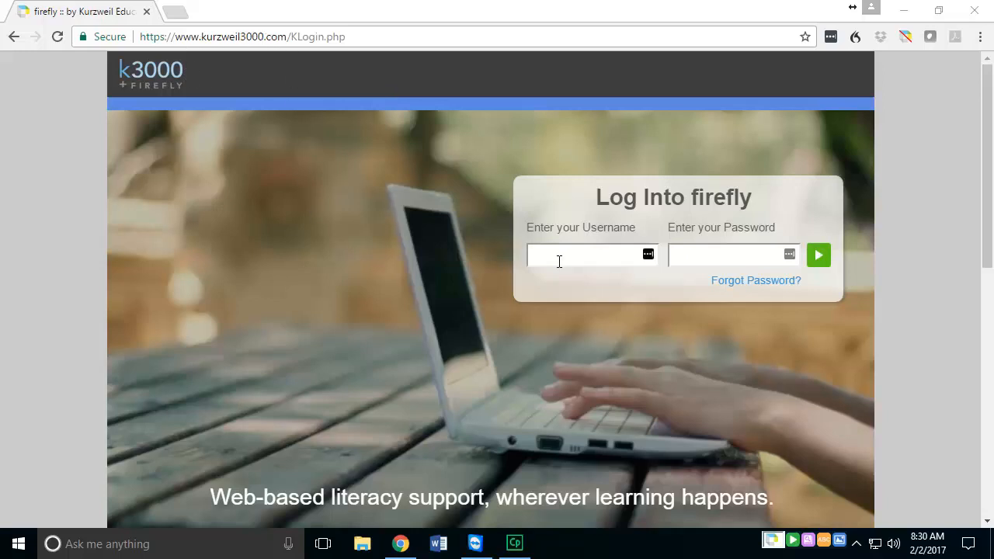
Log in to Firefly with the 'Mr' demo teacher username and password.
type("Mrdemo")
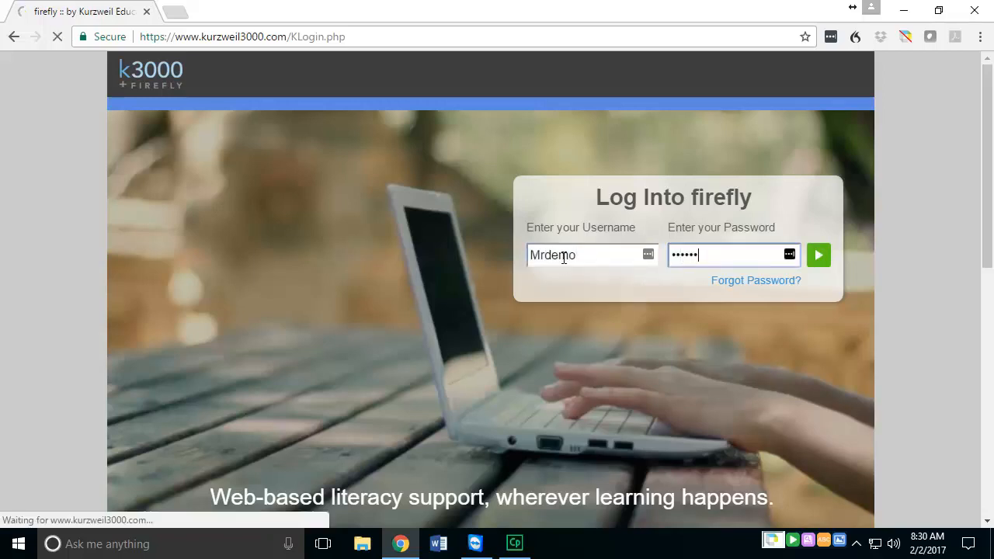
left_click(819, 255)
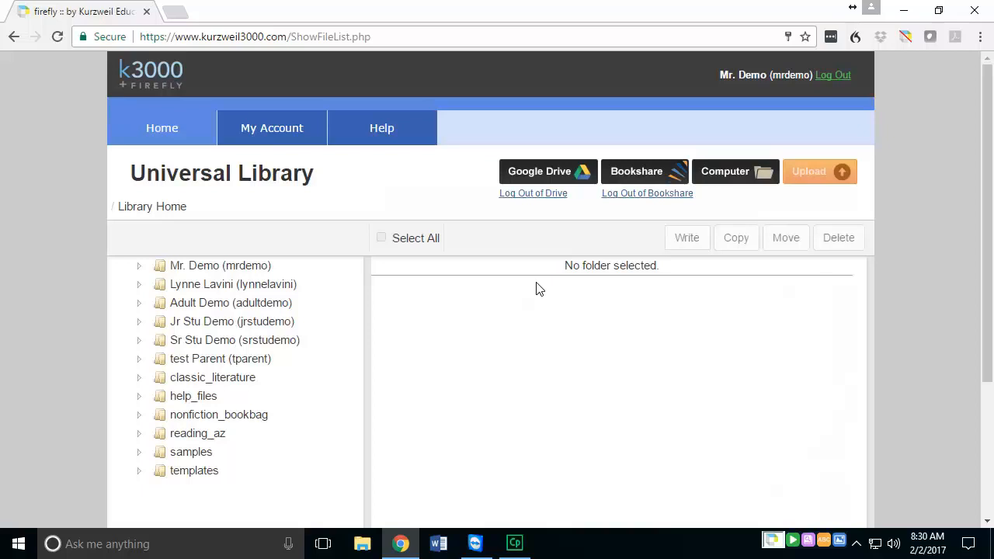
mouse_move(162, 128)
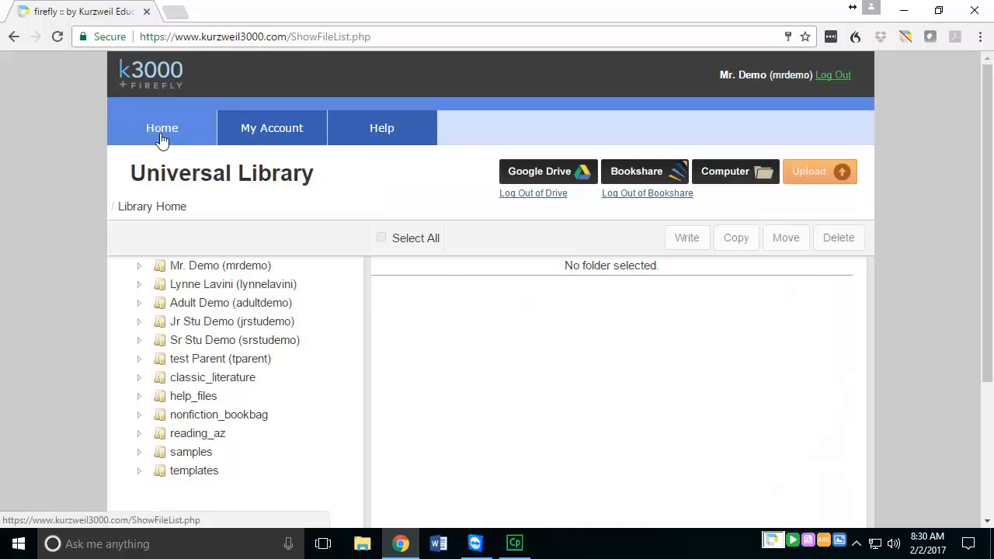
mouse_move(516, 370)
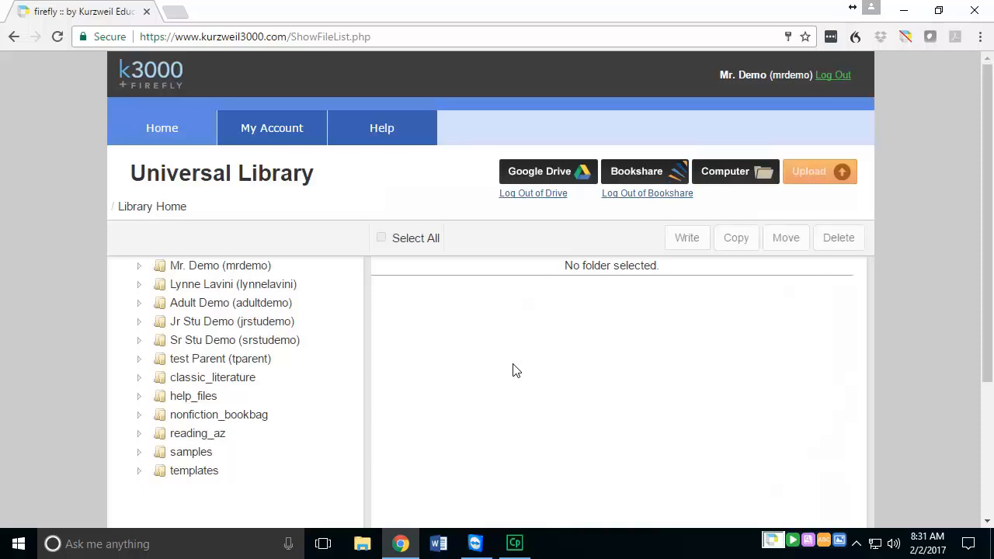
mouse_move(578, 365)
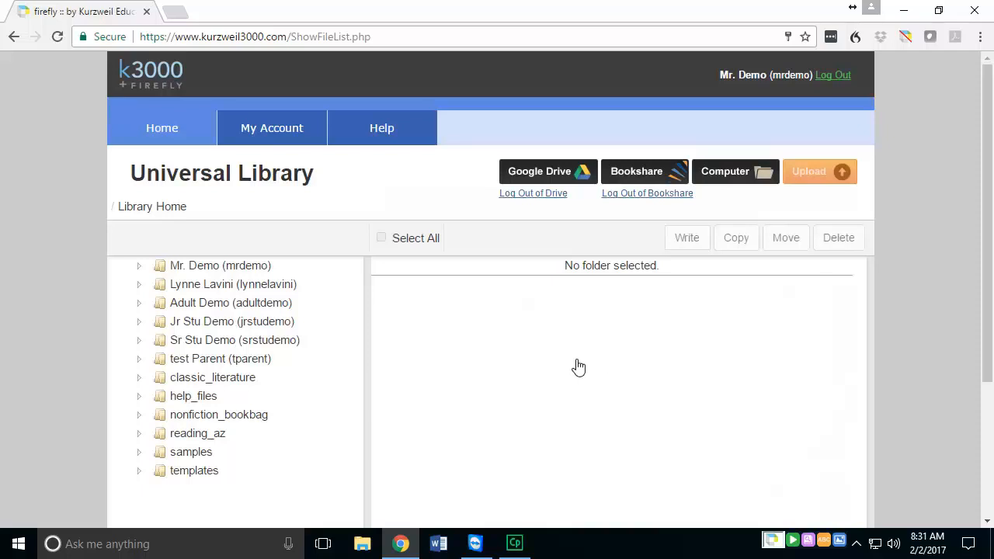
mouse_move(634, 350)
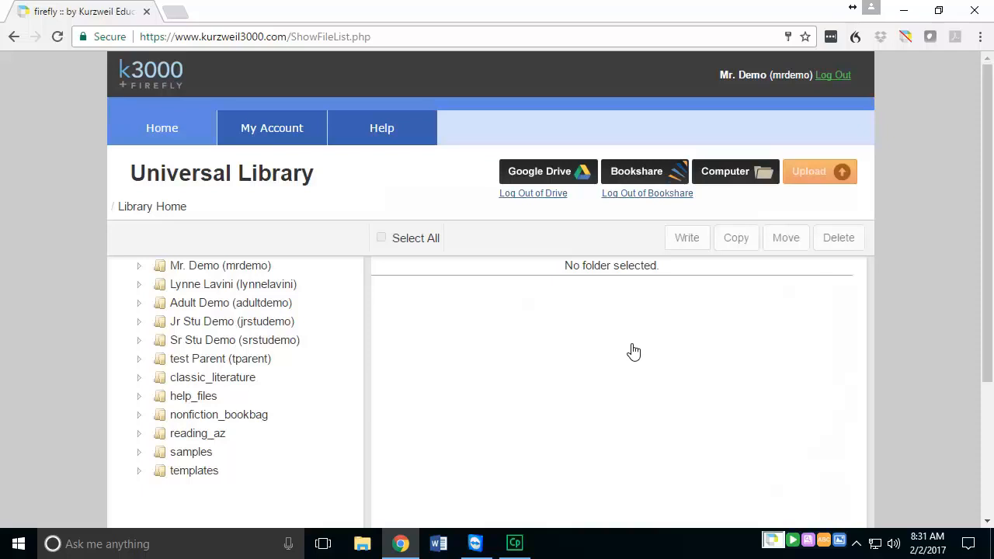
mouse_move(676, 325)
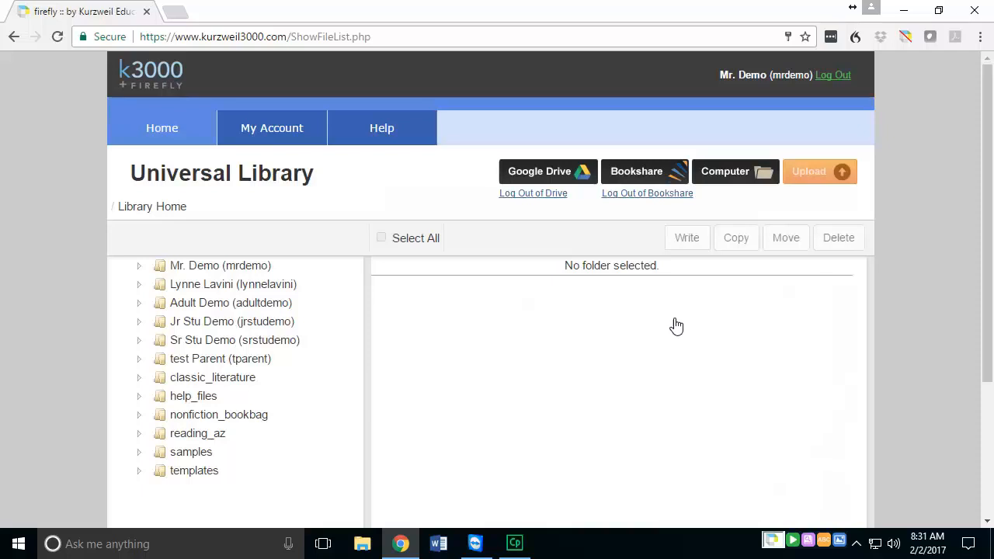
mouse_move(706, 288)
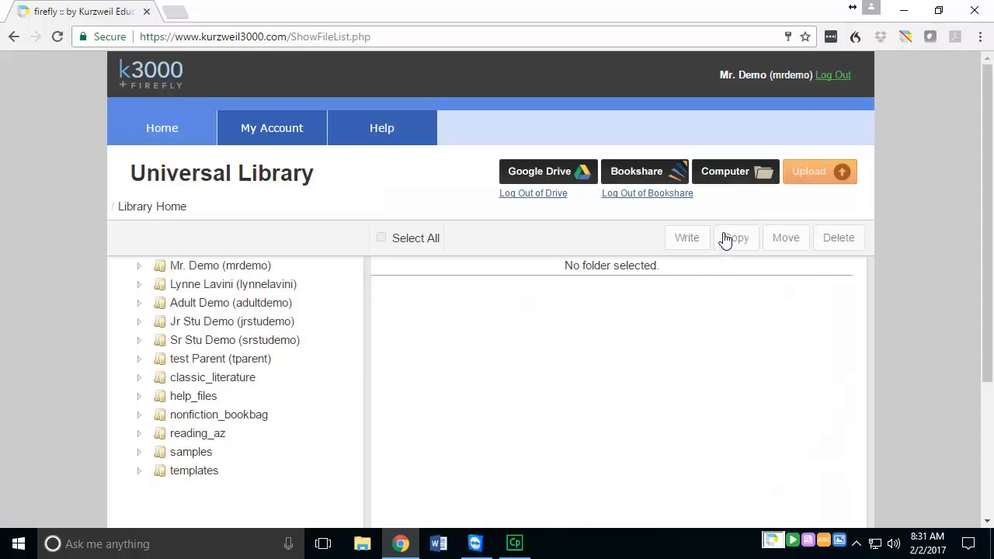
mouse_move(730, 182)
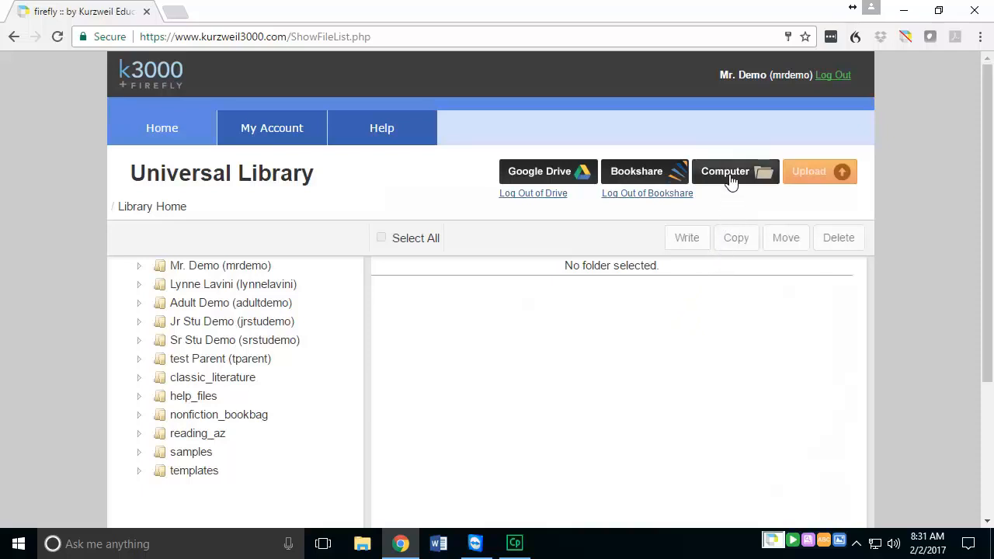
Browse Apple iPhone > Internal Storage > DCIM > 104APPLE and choose IMG_4017.
left_click(724, 170)
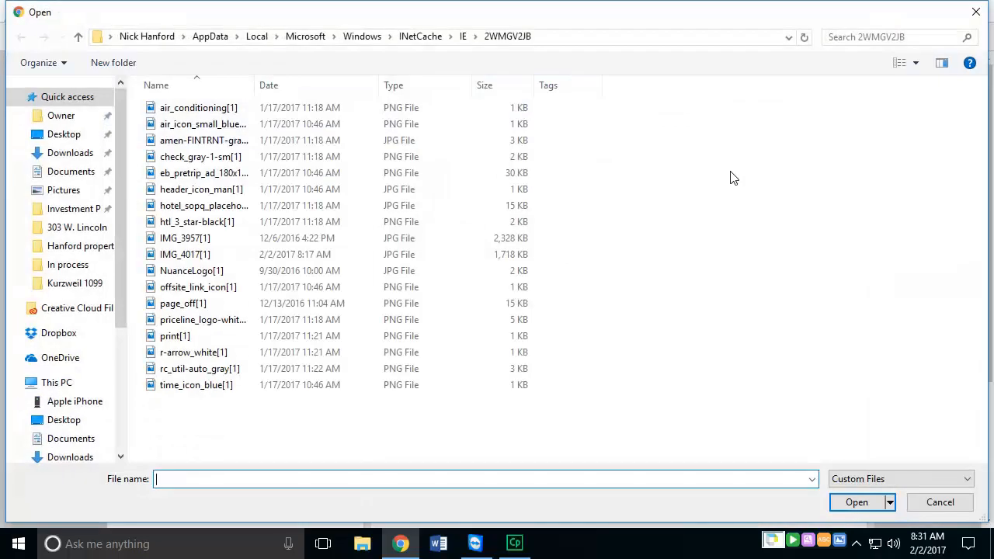
mouse_move(676, 215)
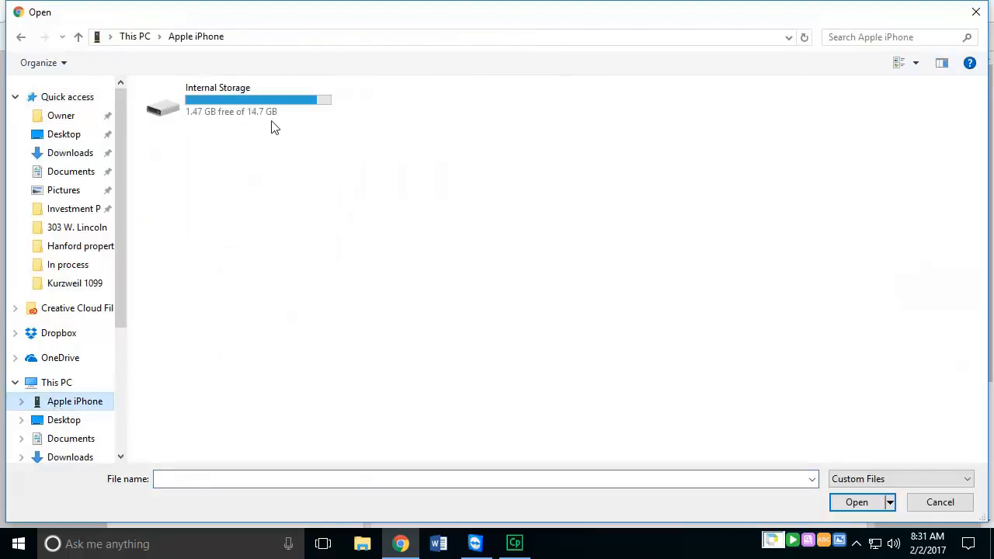
double_click(218, 101)
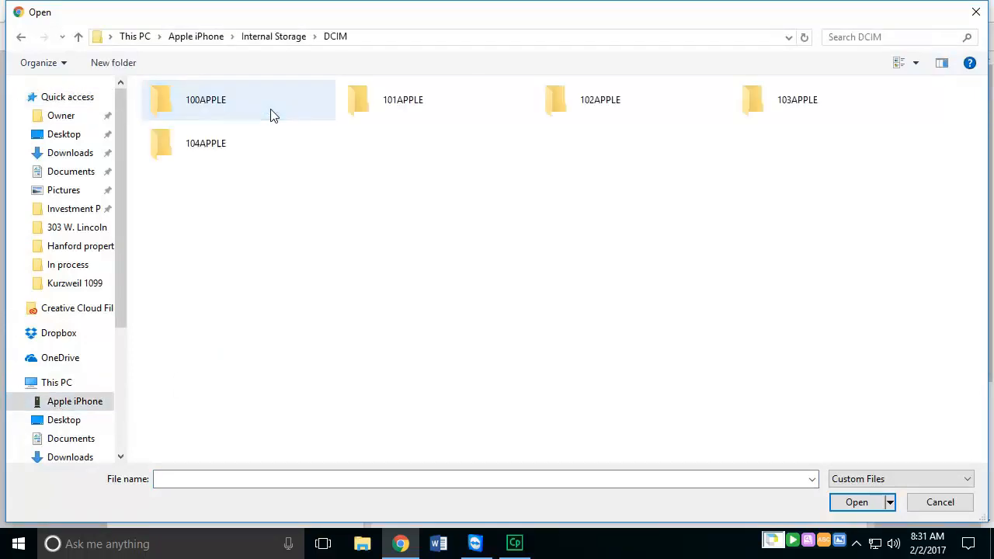
double_click(206, 143)
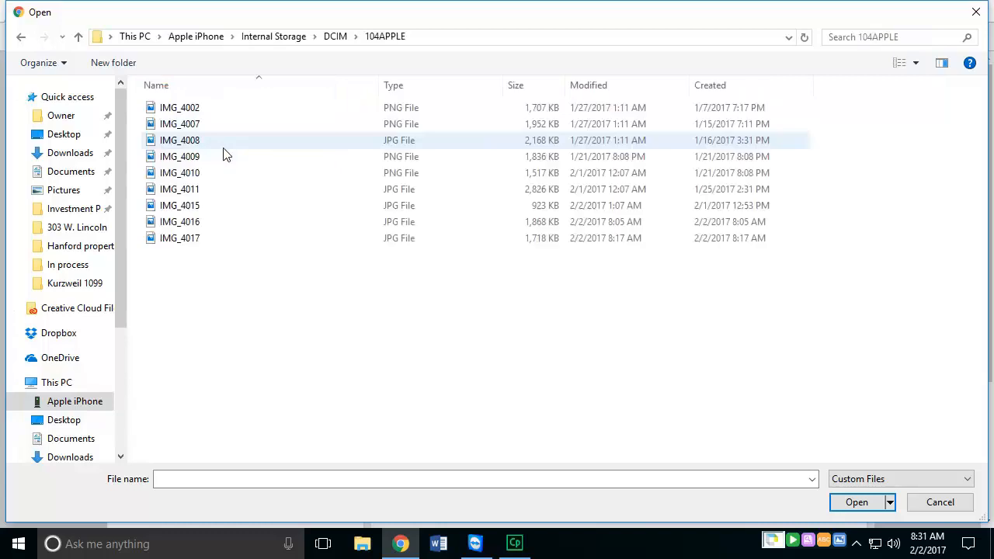
left_click(180, 237)
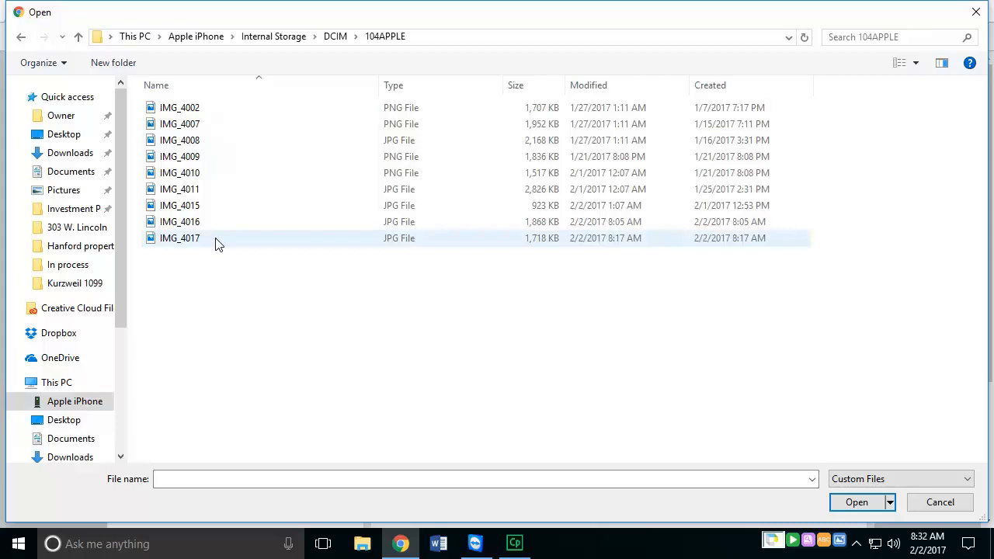
left_click(939, 502)
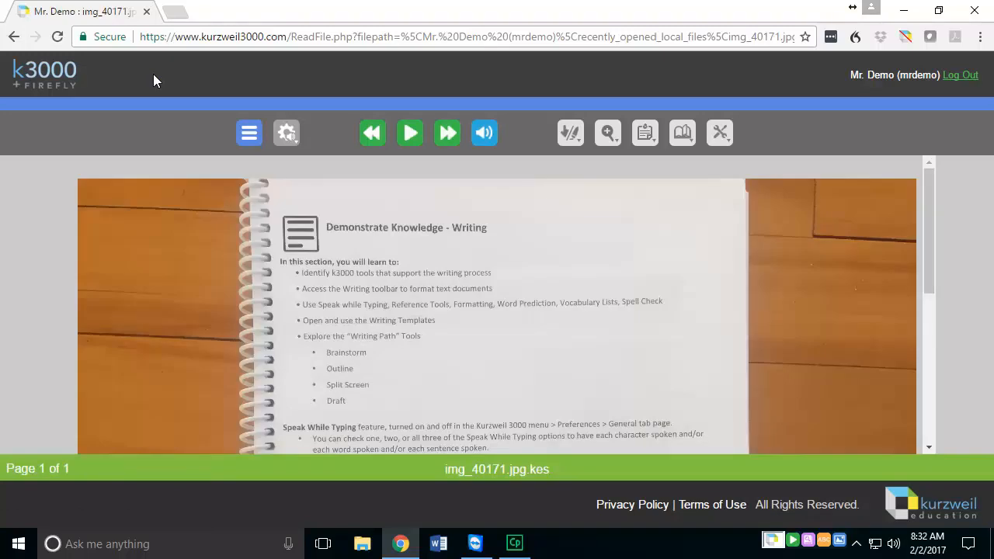
mouse_move(165, 81)
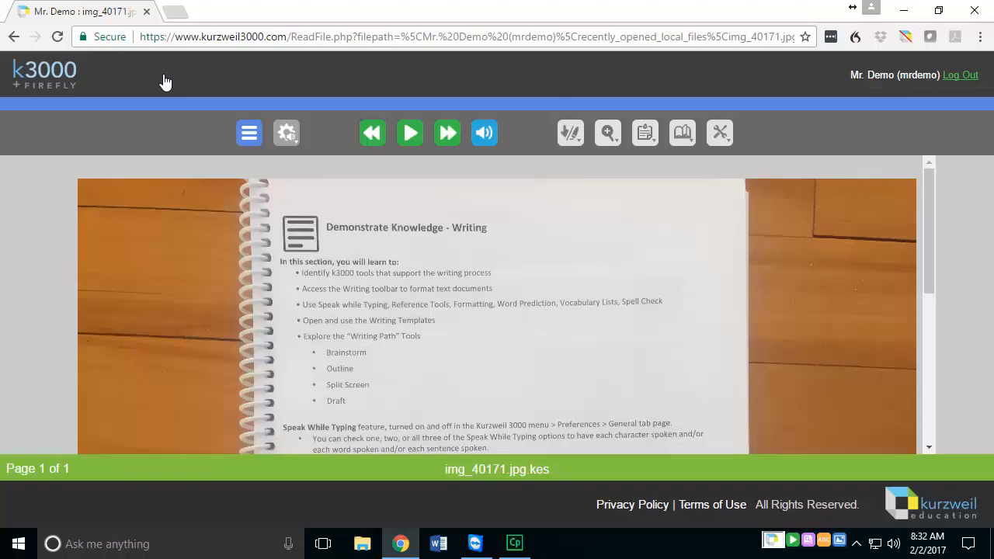
mouse_move(191, 82)
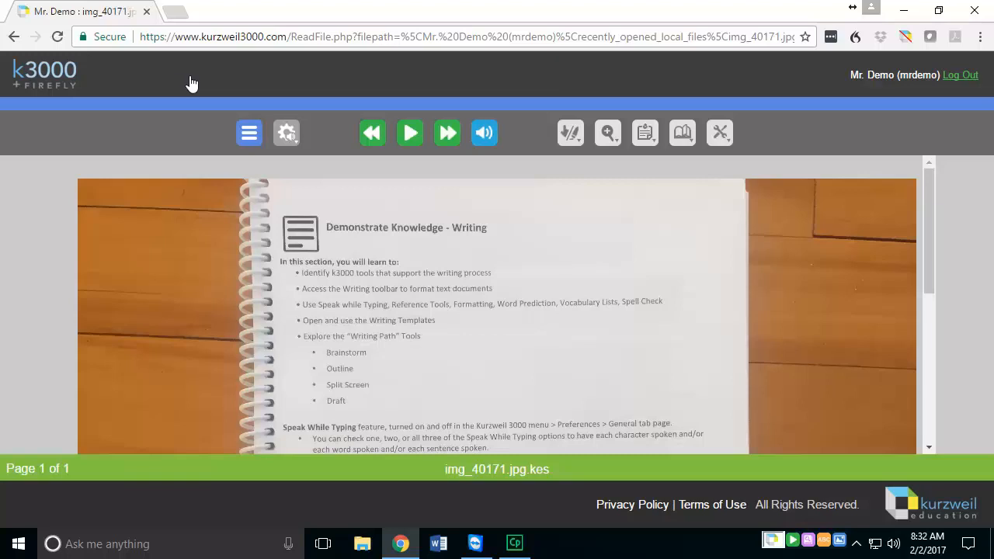
mouse_move(216, 85)
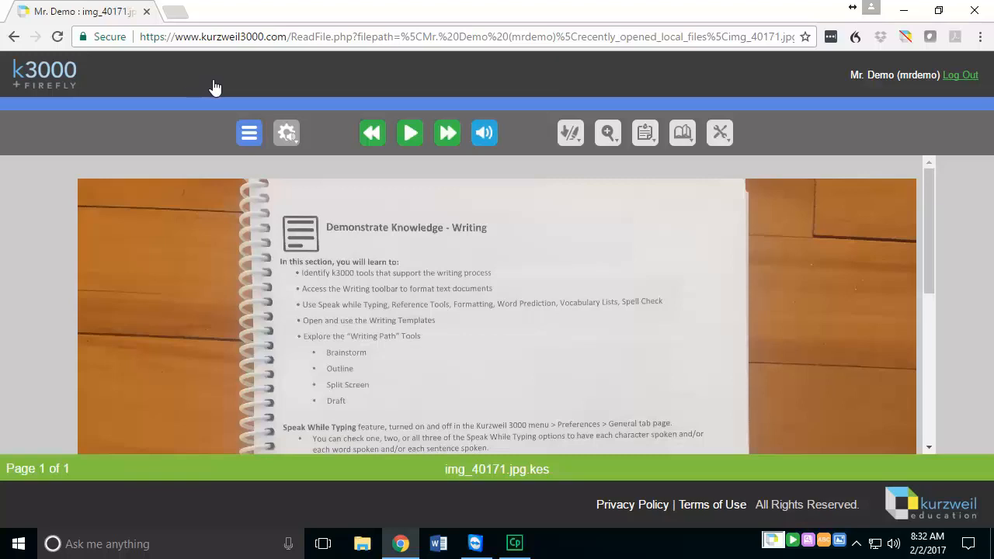
mouse_move(236, 93)
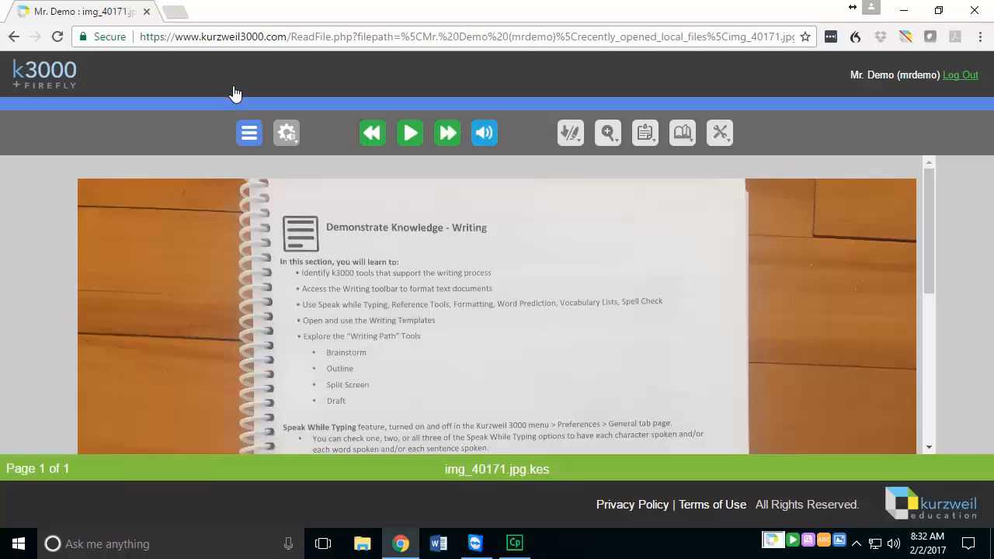
mouse_move(253, 101)
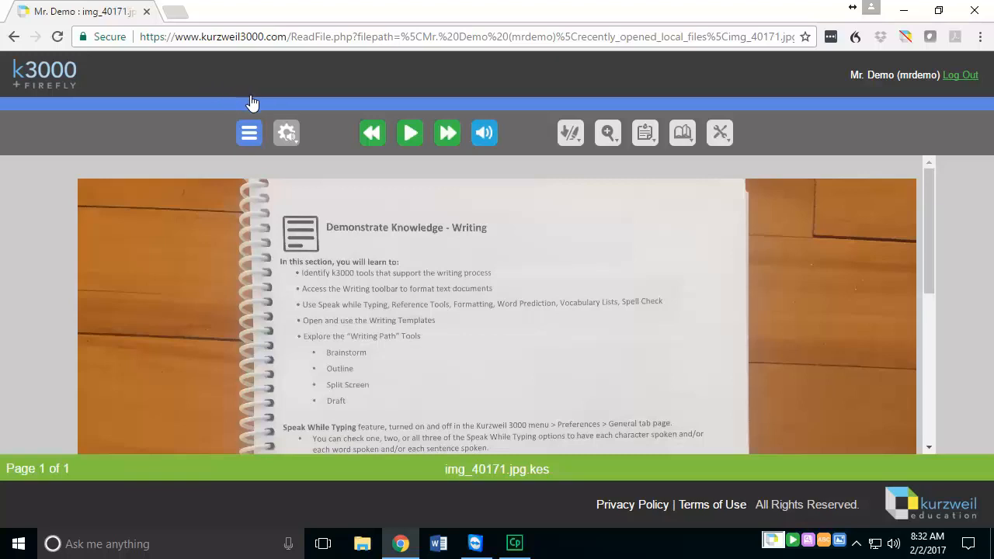
mouse_move(264, 112)
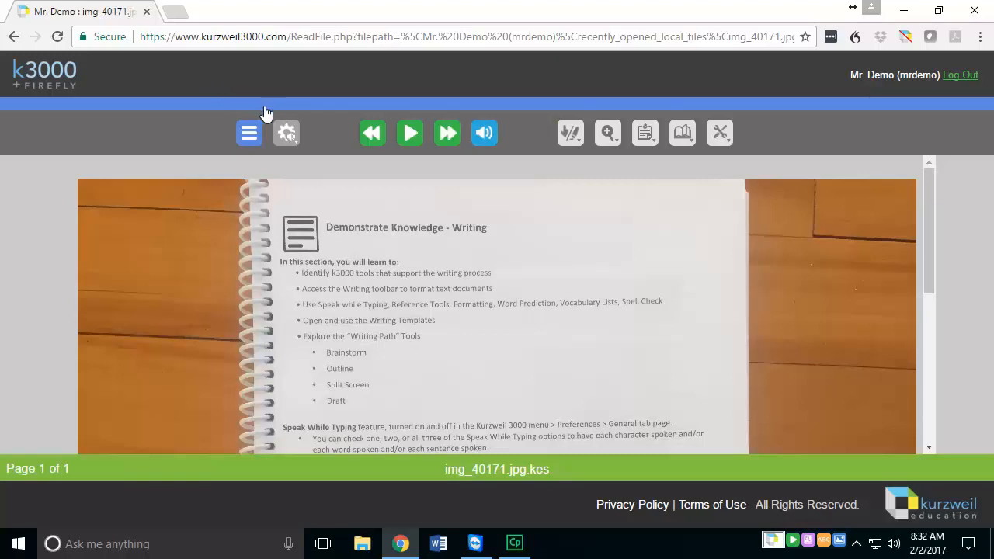
mouse_move(277, 126)
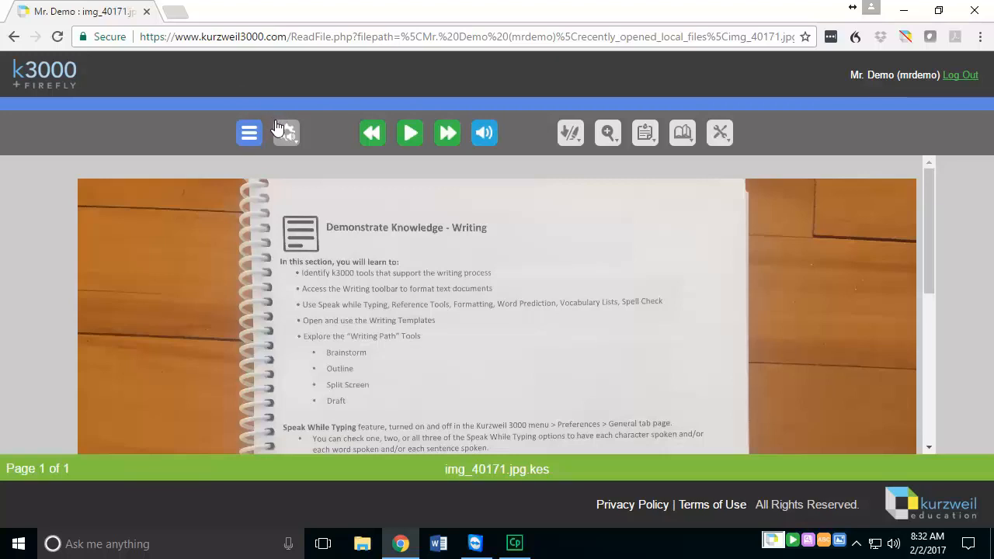
mouse_move(286, 140)
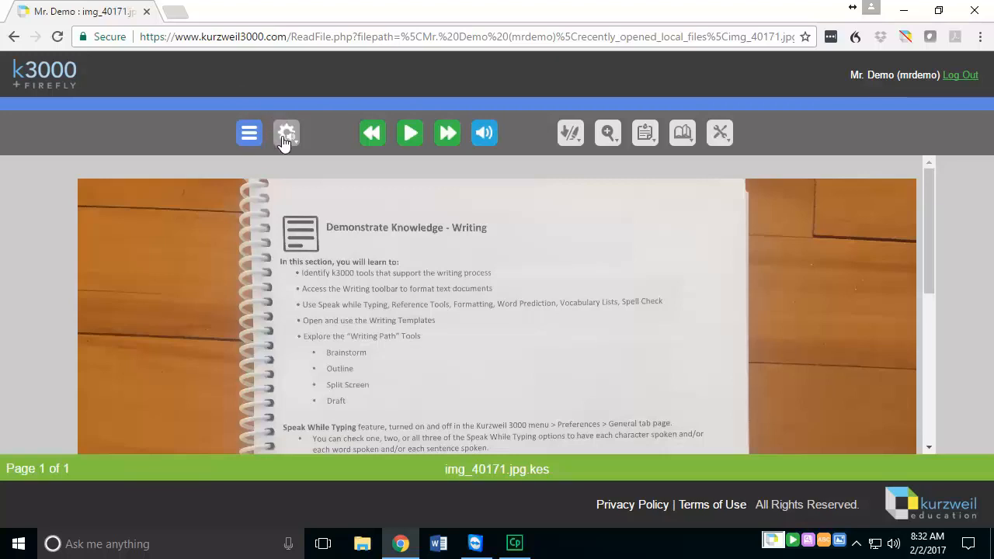
Open the main menu over the loaded writing-lesson photo in the reader.
left_click(248, 132)
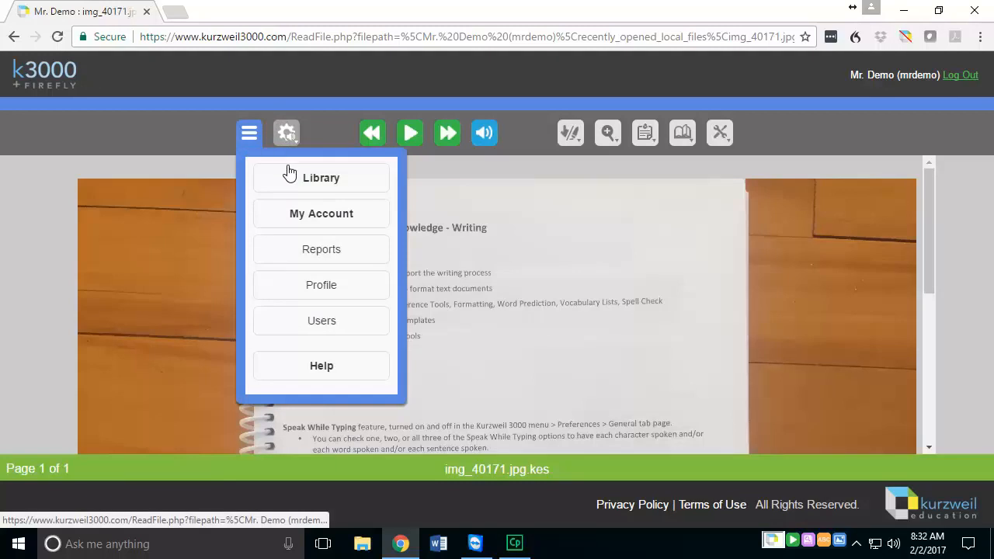
Go to the Universal Library's recently_opened_local_files and check img_40171.jpg.
left_click(321, 177)
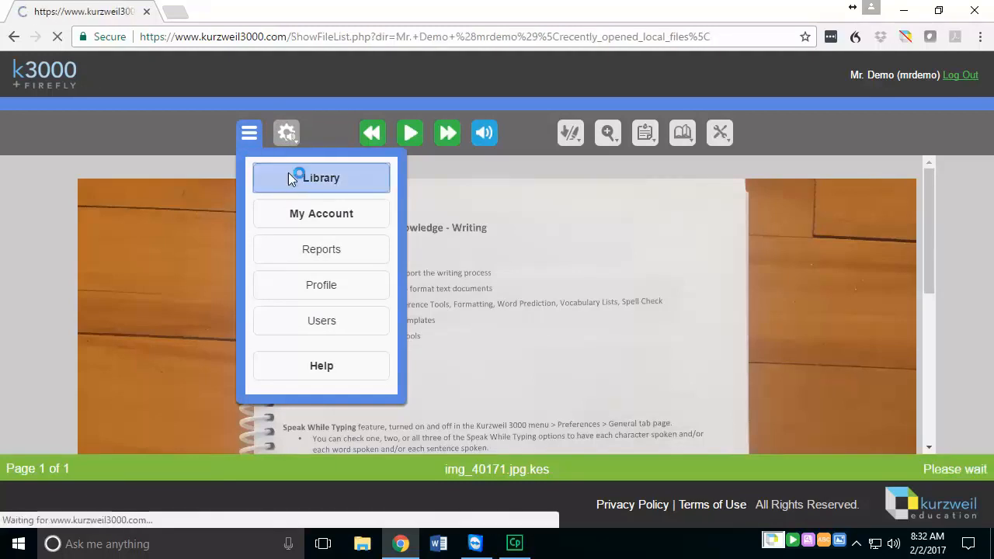
left_click(321, 178)
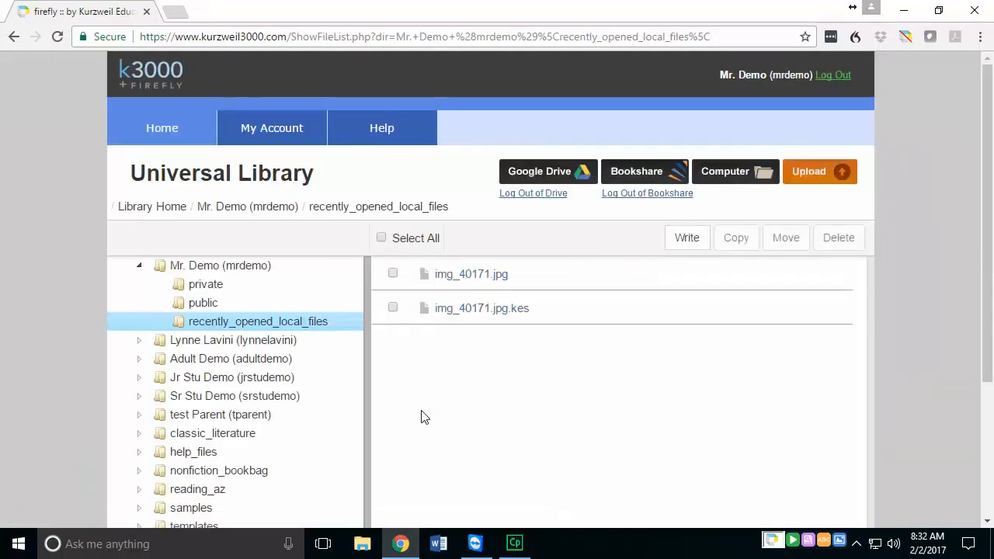
mouse_move(458, 289)
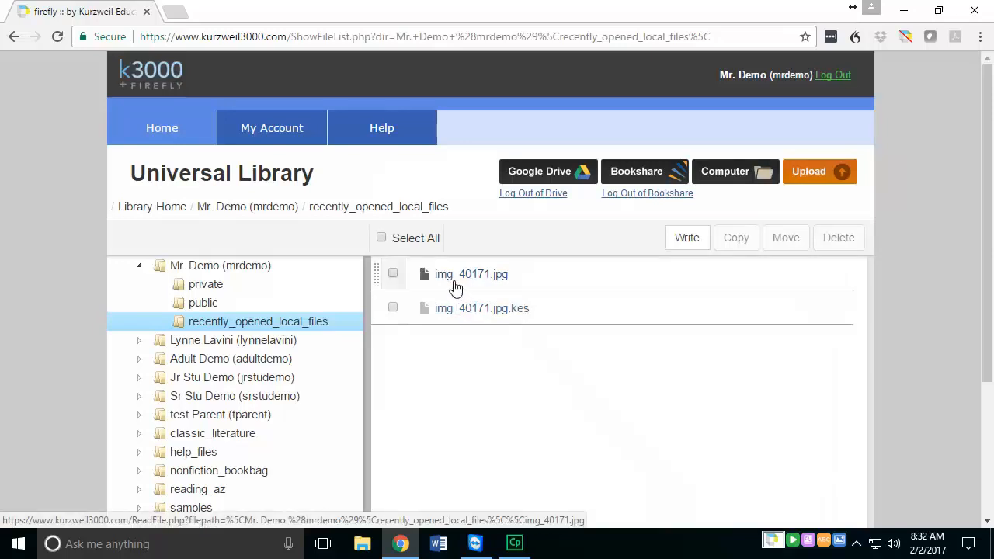
left_click(392, 273)
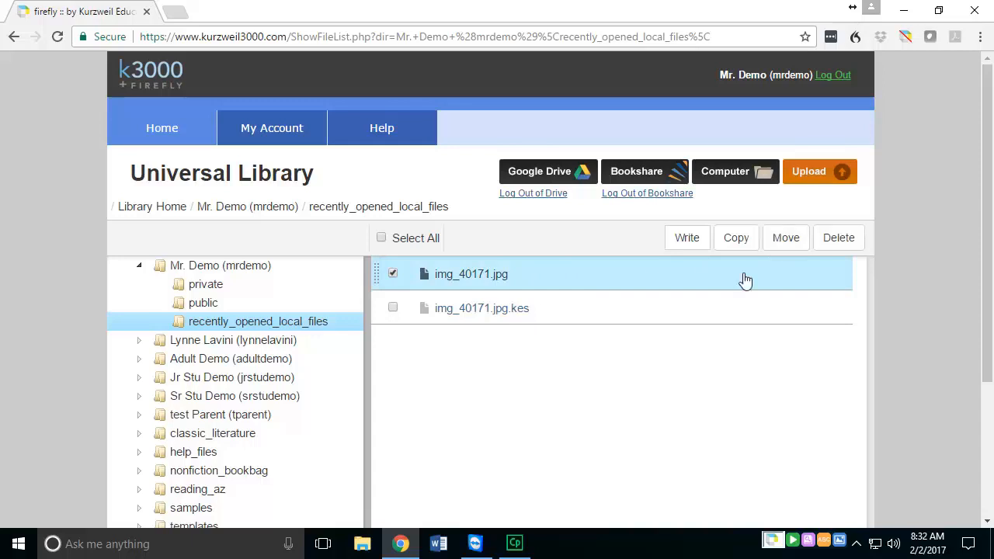
mouse_move(206, 284)
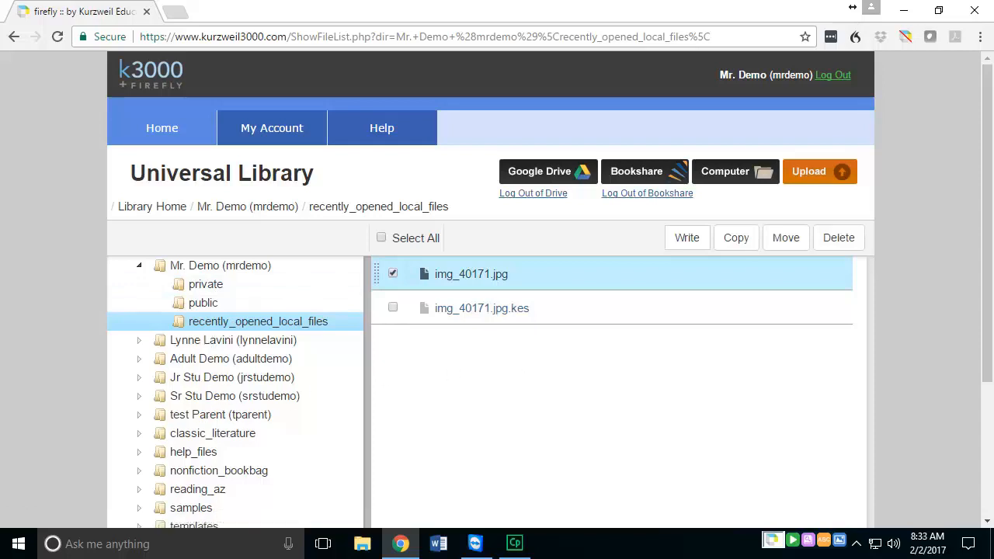
mouse_move(519, 374)
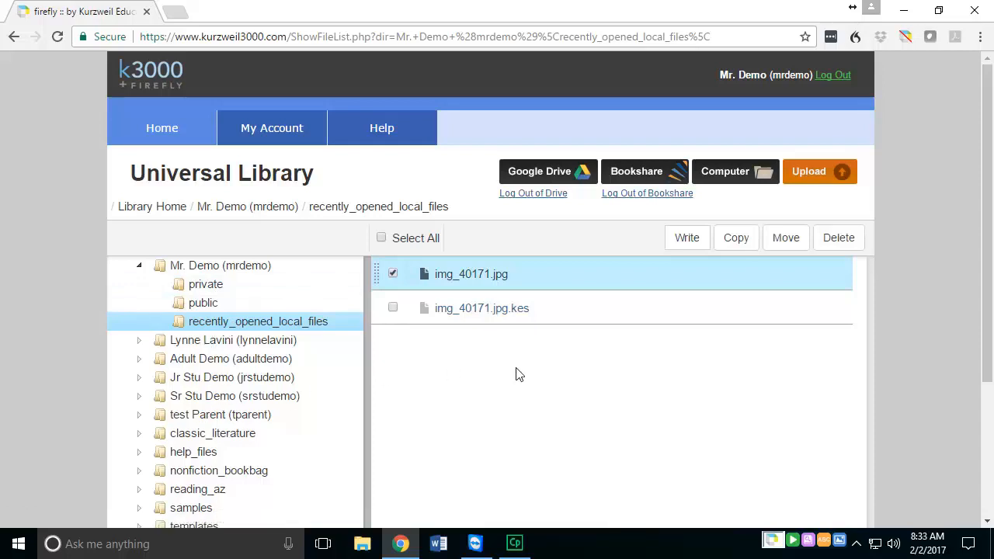